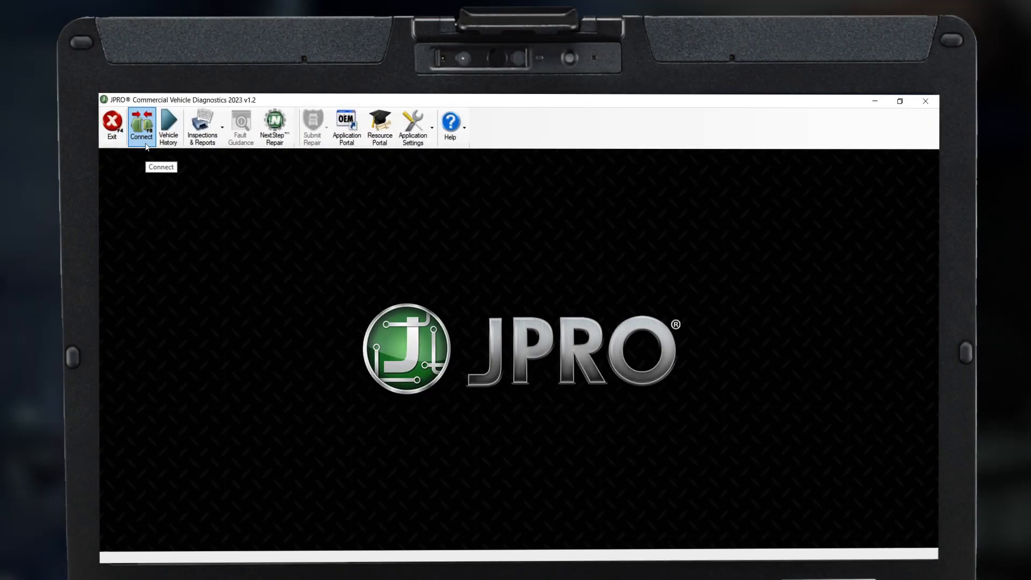
# - Connect to the 2014 Chevrolet, confirming its VIN and engine details in Vehicle Information
pyautogui.click(141, 125)
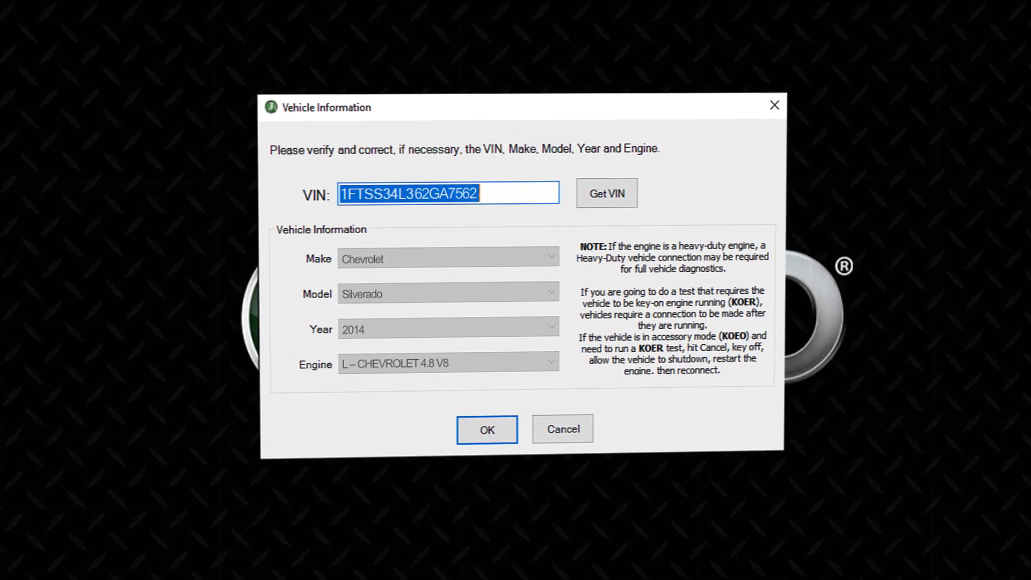
pyautogui.click(486, 428)
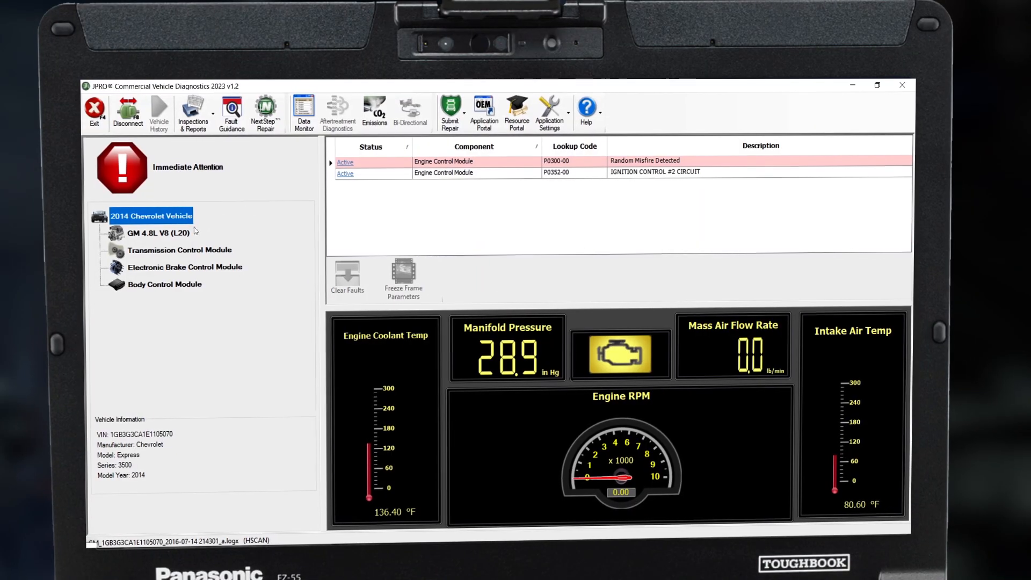
pyautogui.click(156, 232)
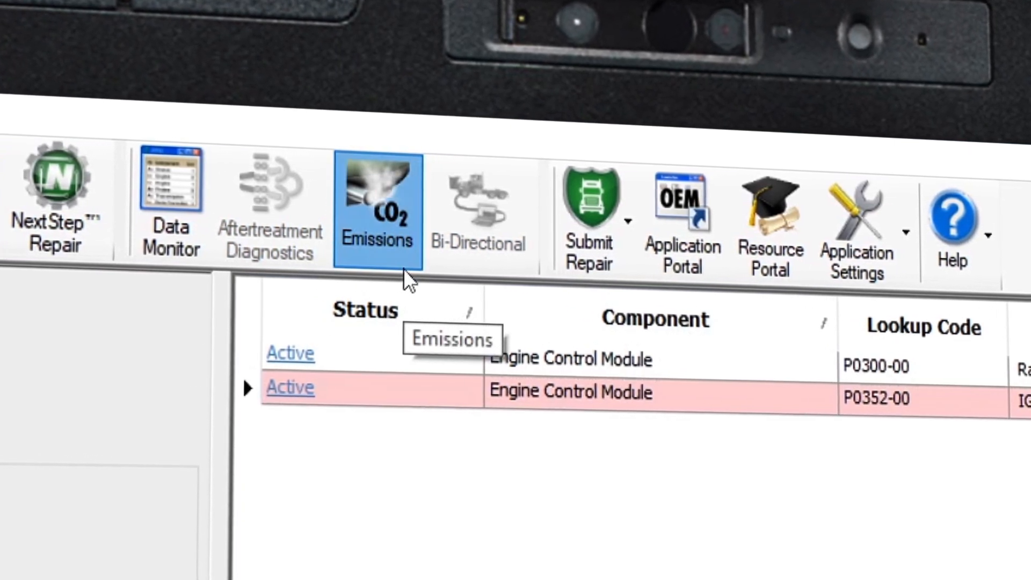
pyautogui.click(377, 208)
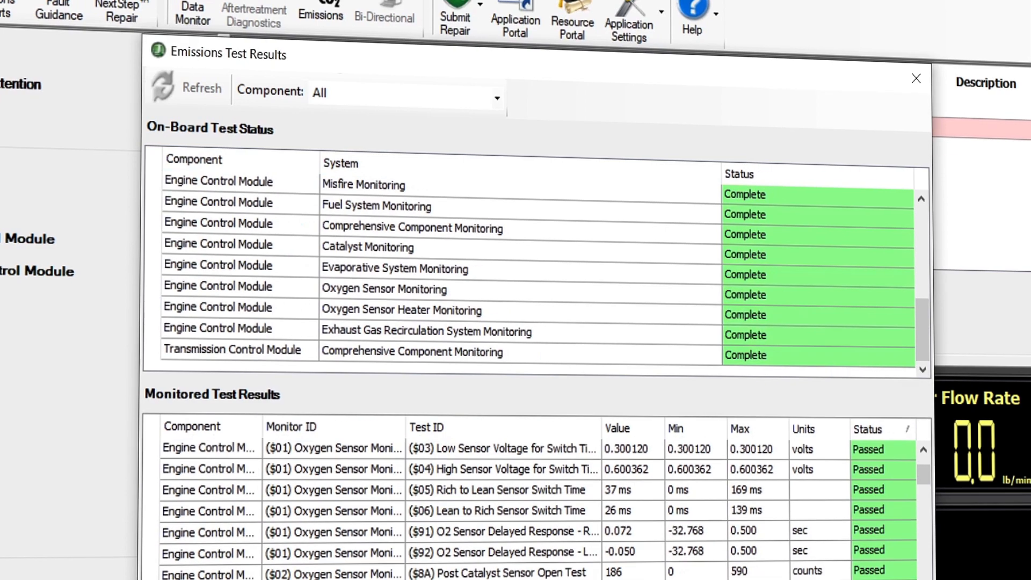
# - Scroll through the Monitored Test Results, reaching the catalyst sensor rich and lean tests, all passed
pyautogui.scroll(-3)
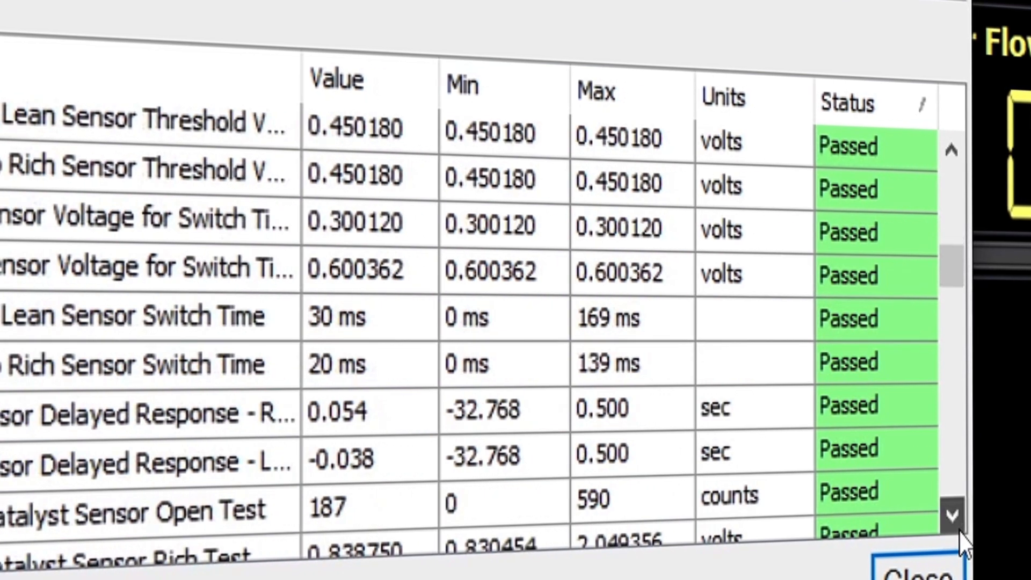
pyautogui.click(953, 514)
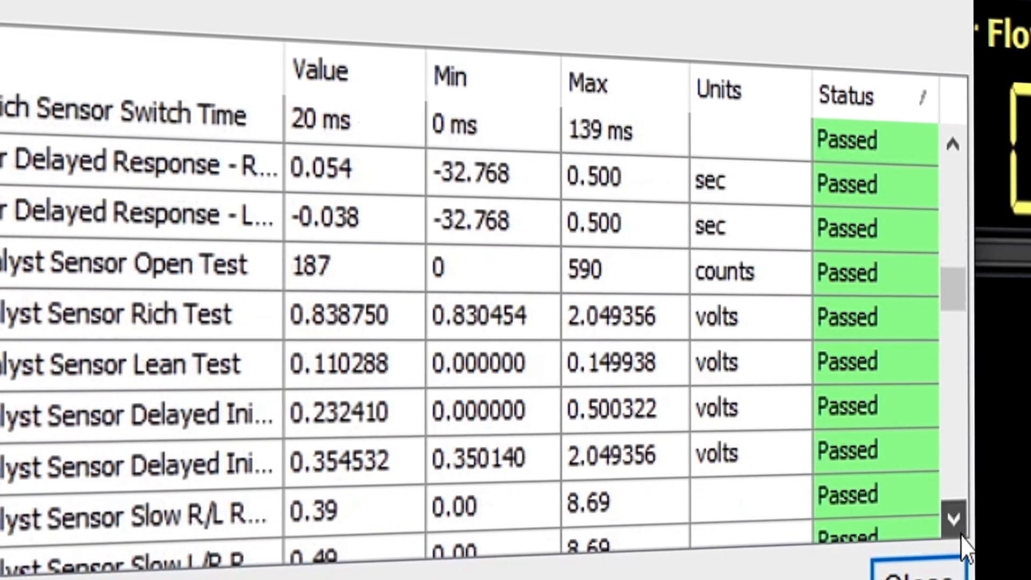